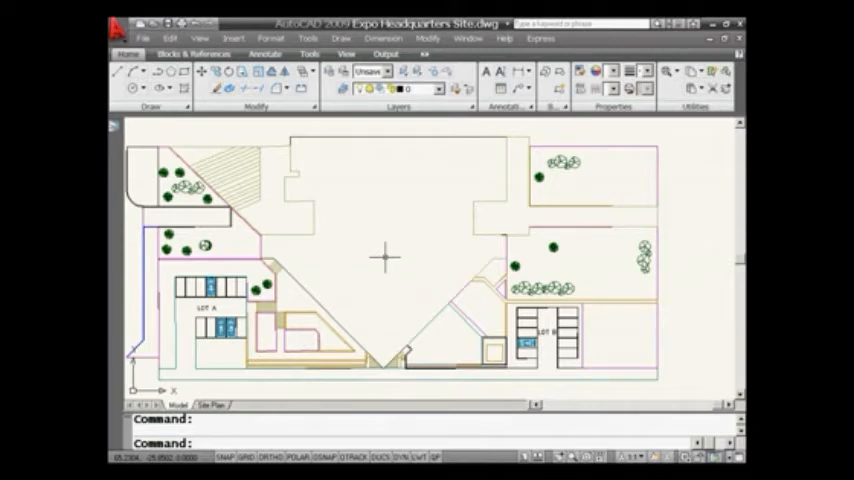
pyautogui.moveTo(417, 372)
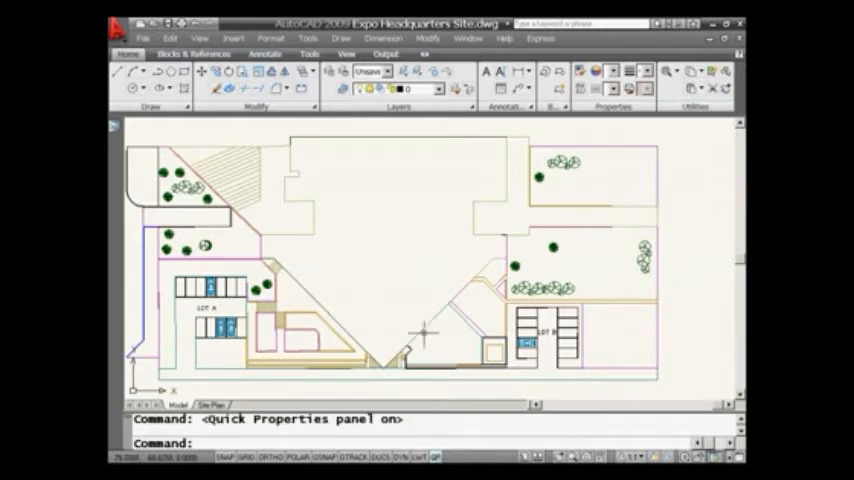
pyautogui.moveTo(392, 293)
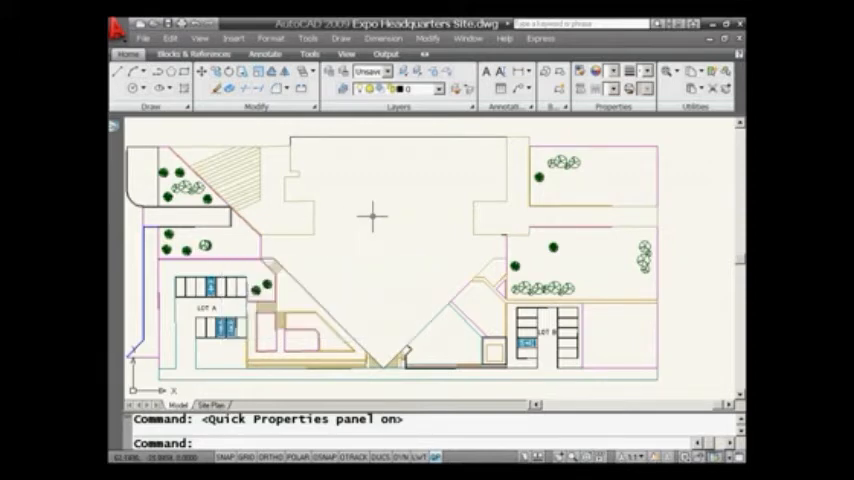
pyautogui.moveTo(371, 230)
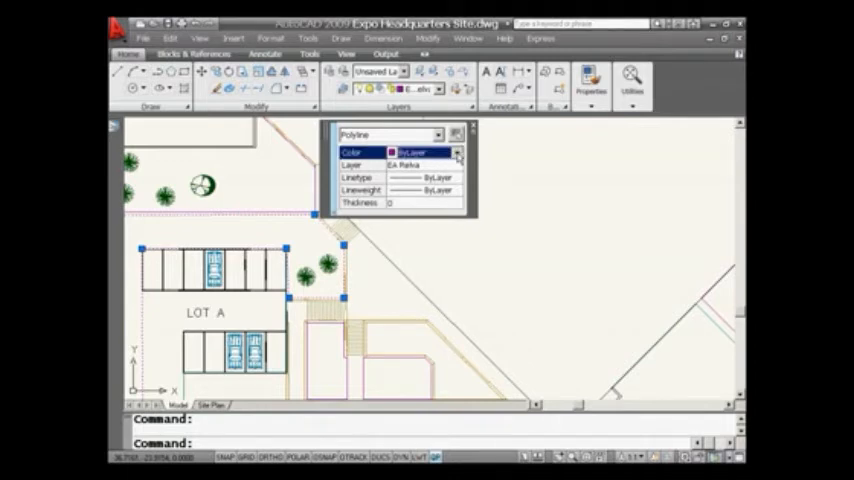
# Change the Lot A polyline's colour from ByLayer to Red in Quick Properties.
pyautogui.click(457, 152)
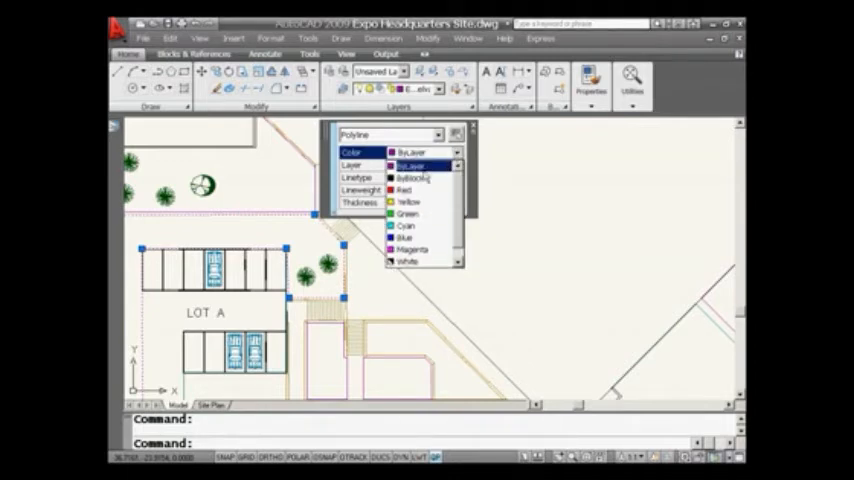
pyautogui.click(406, 189)
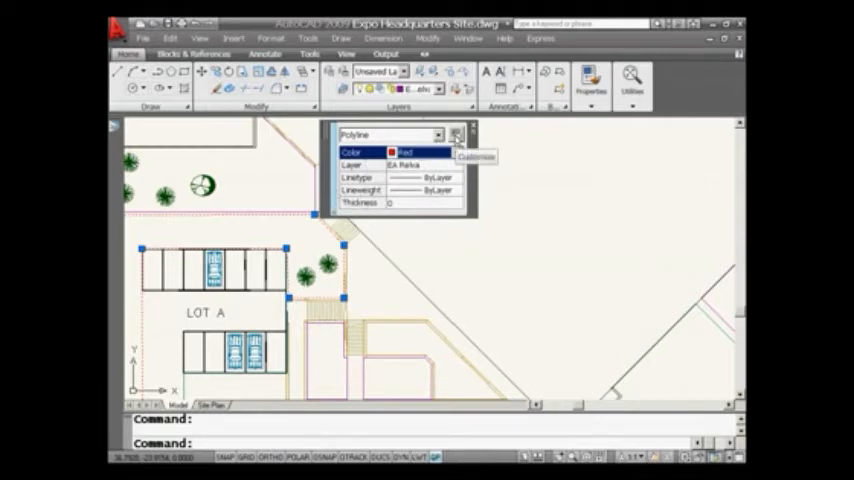
# Open the Customize User Interface settings for Quick Properties from the panel.
pyautogui.click(455, 135)
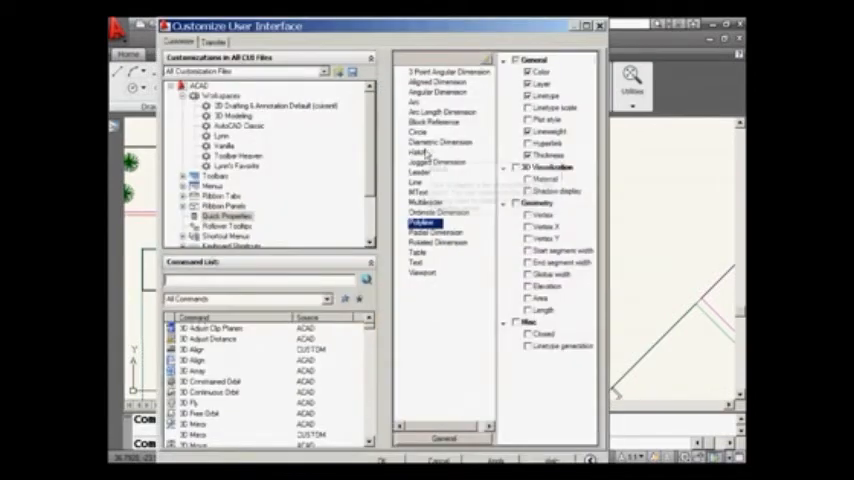
pyautogui.moveTo(300, 203)
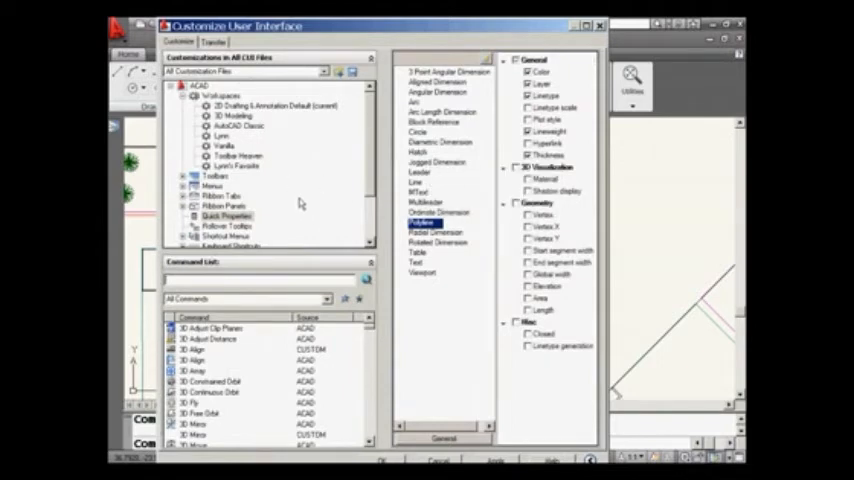
pyautogui.moveTo(435, 287)
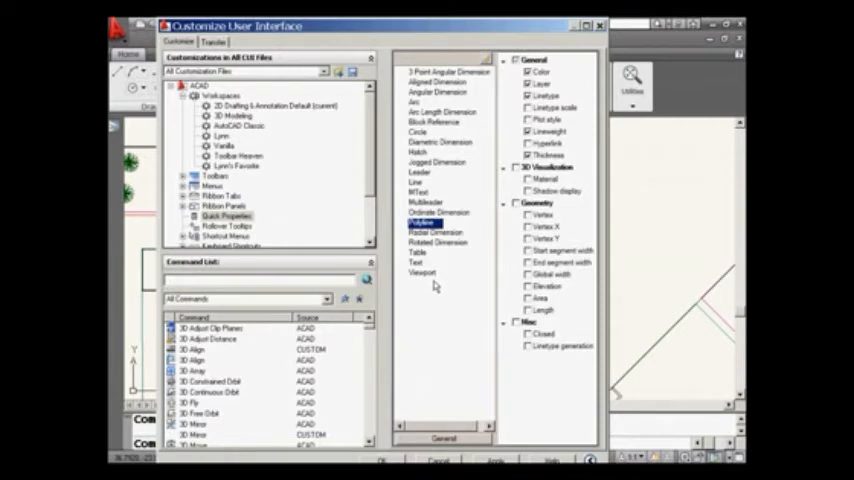
pyautogui.moveTo(485, 263)
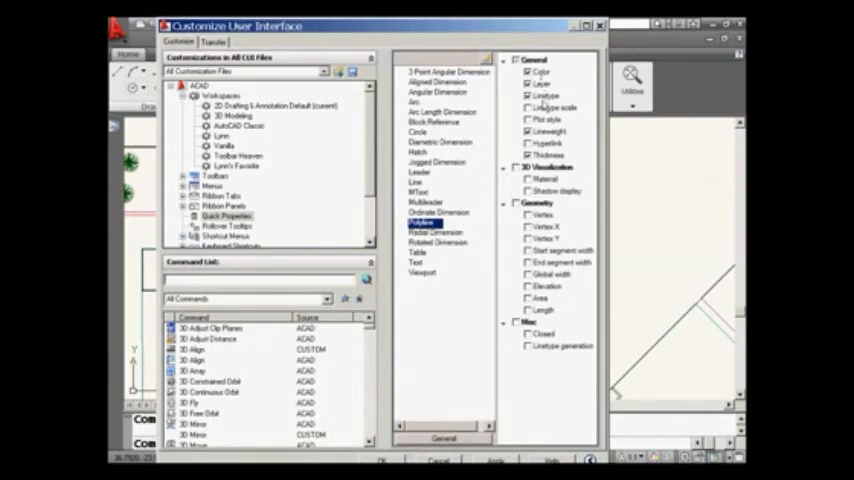
pyautogui.moveTo(545, 167)
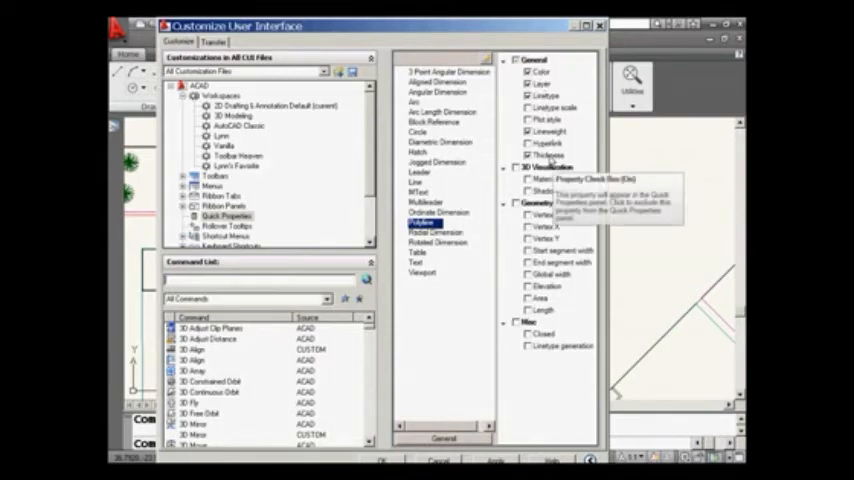
pyautogui.moveTo(520, 275)
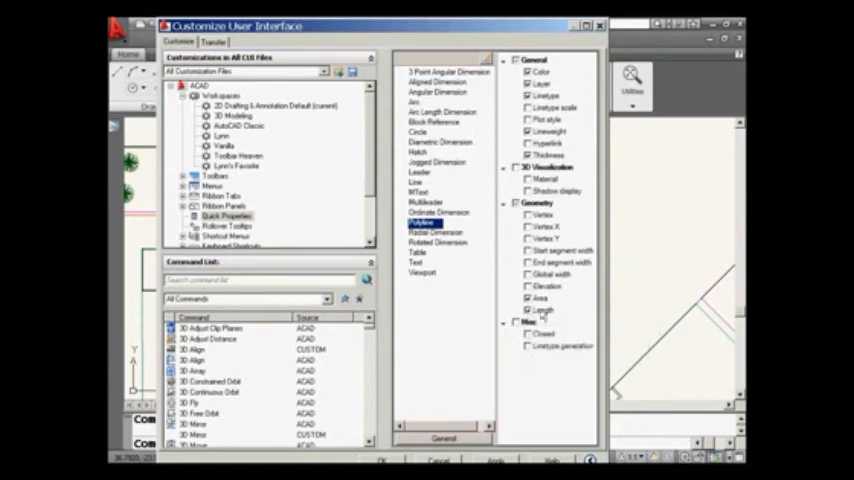
pyautogui.moveTo(560, 315)
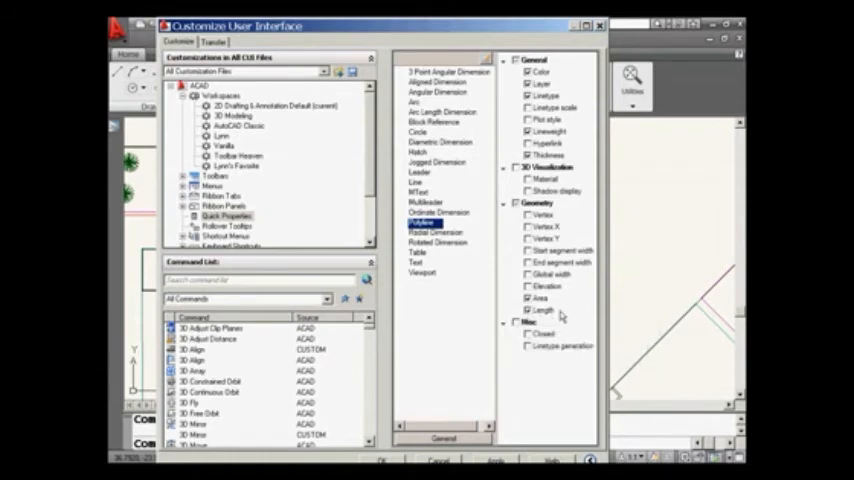
pyautogui.moveTo(483, 203)
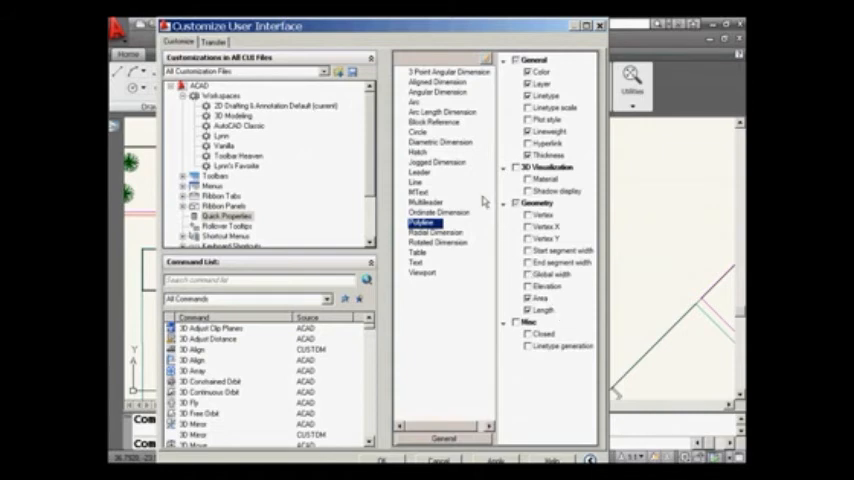
# Select the Circle object type and add Lineweight to its Quick Properties.
pyautogui.click(420, 132)
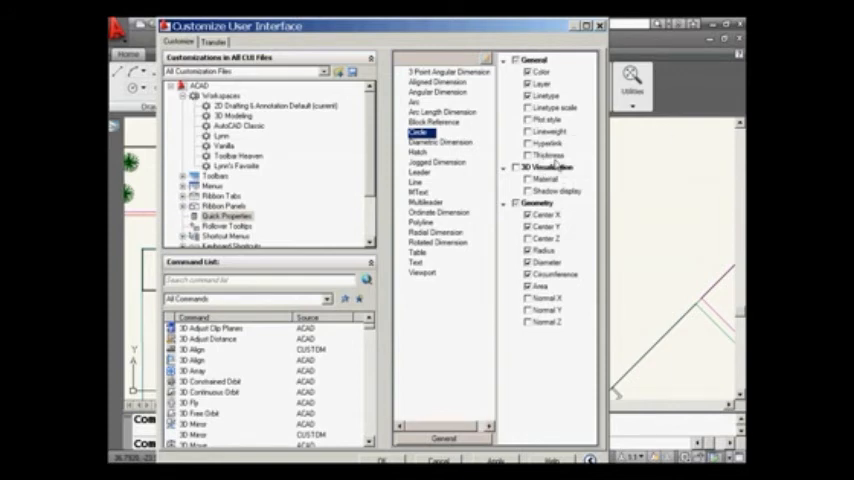
pyautogui.click(528, 131)
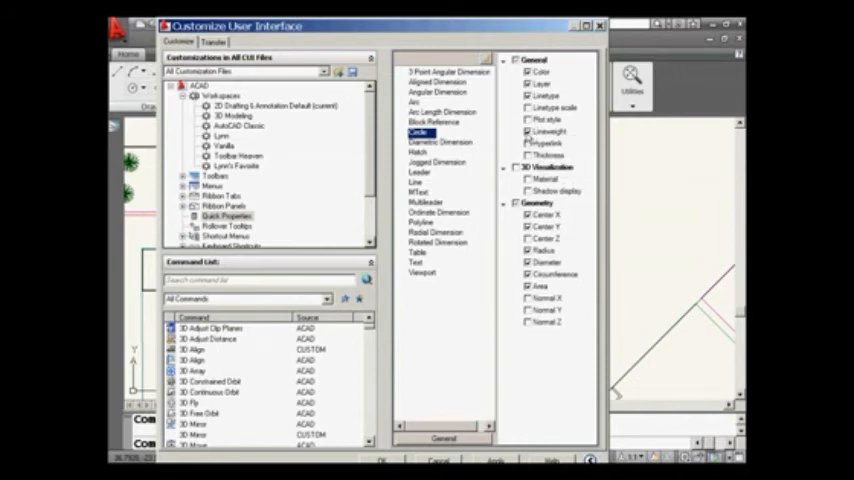